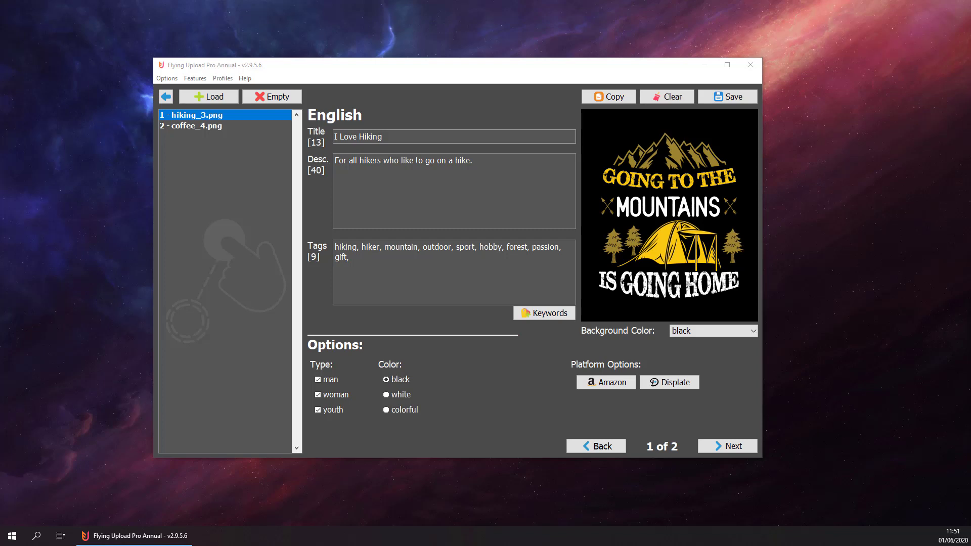
pyautogui.moveTo(302, 235)
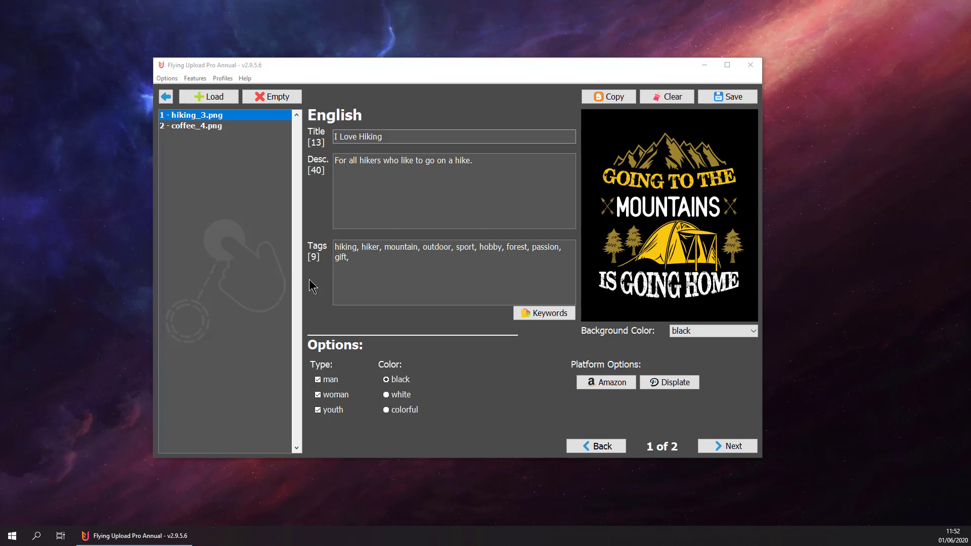
pyautogui.moveTo(161, 111)
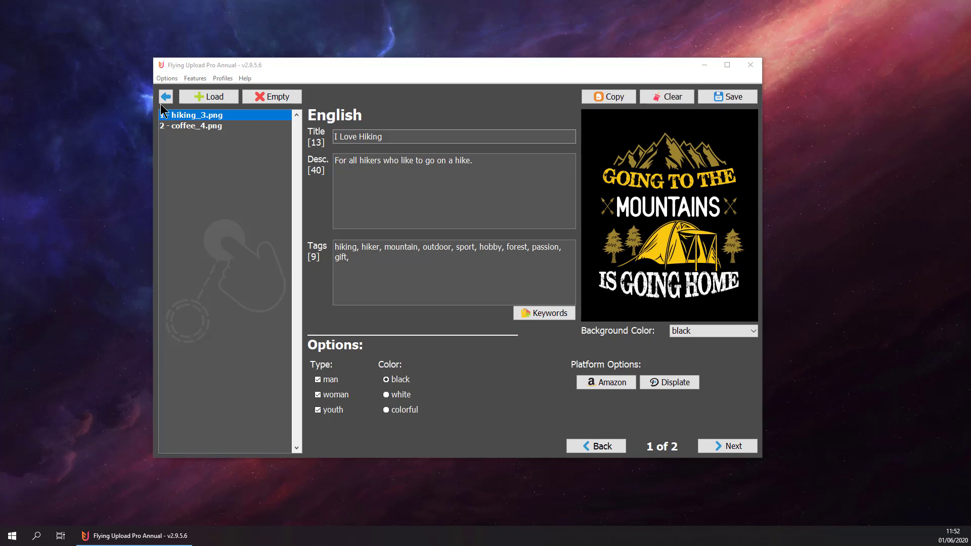
# Return to the start screen, go to Upload and start the Threadless.com upload.
pyautogui.click(164, 97)
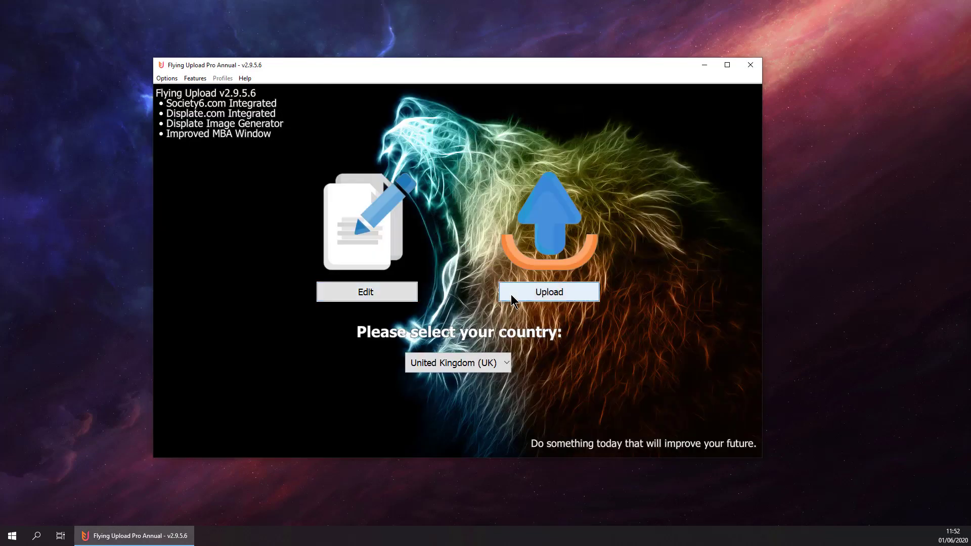
pyautogui.click(548, 291)
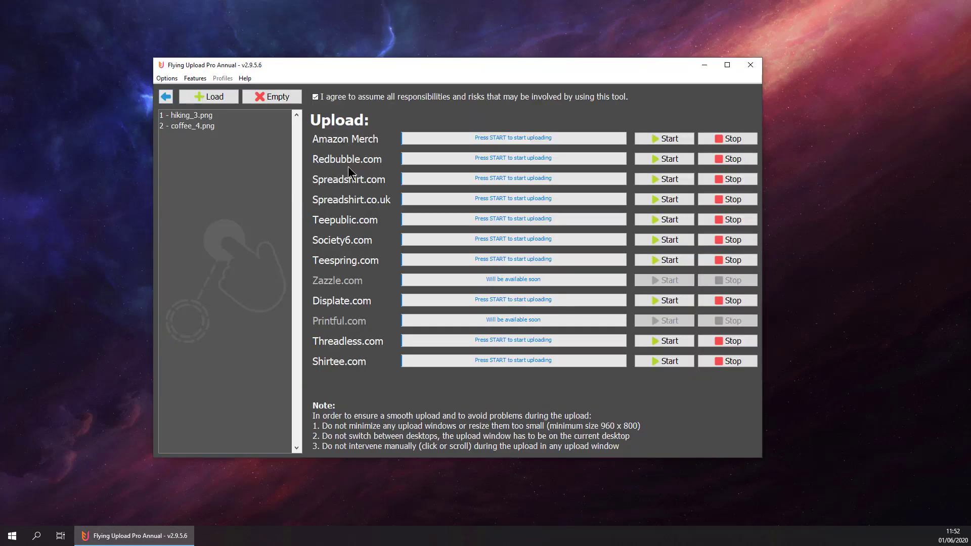
pyautogui.click(664, 341)
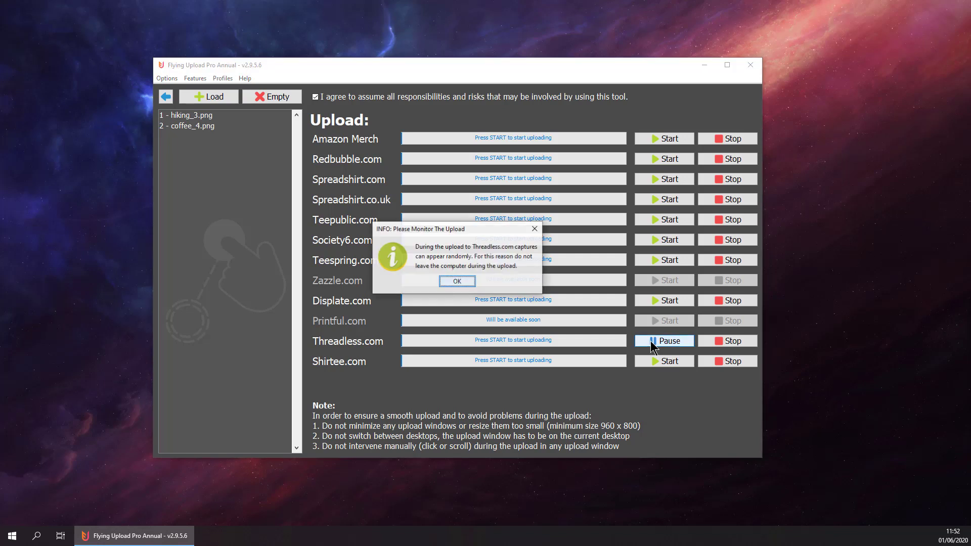
pyautogui.moveTo(456, 281)
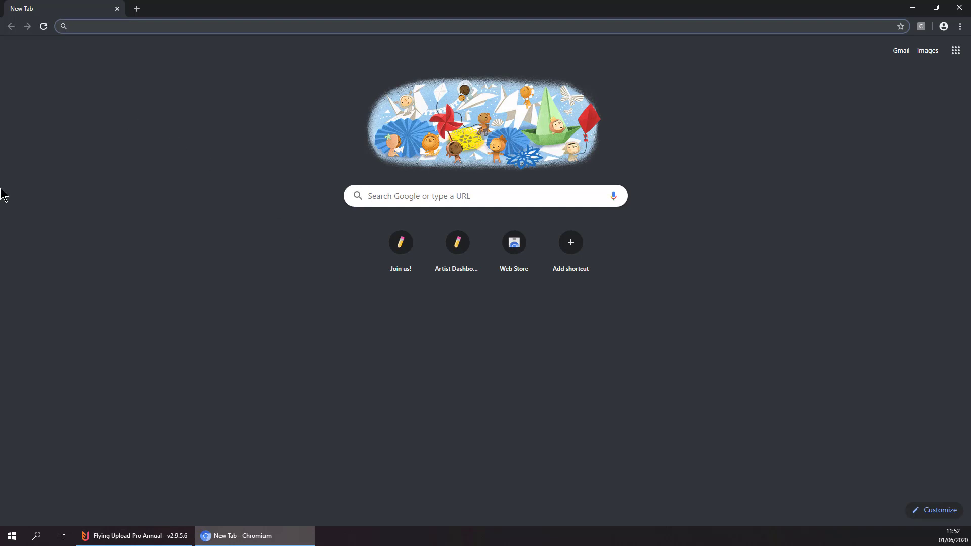
# Load the Threadless artist dashboard and go to Add Product under Artist Shop.
pyautogui.click(400, 241)
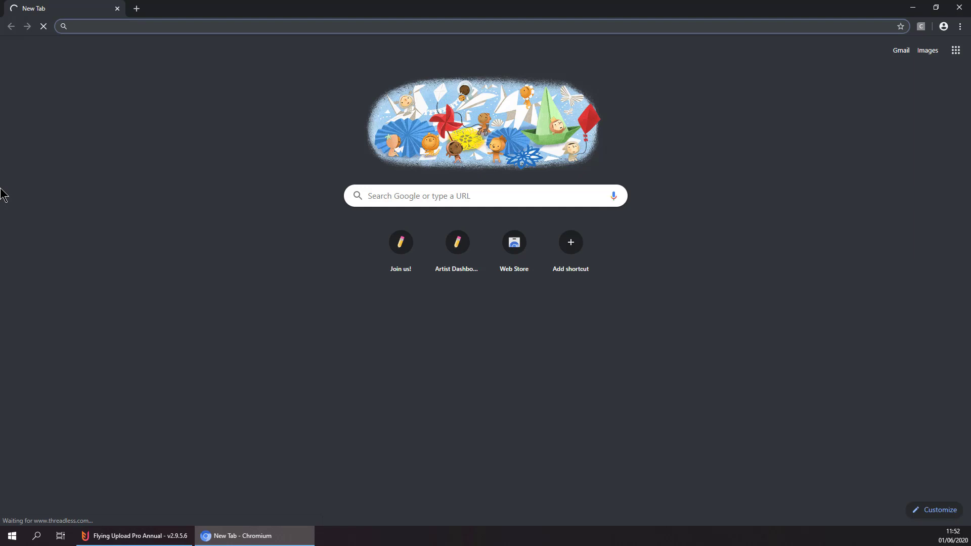
pyautogui.click(457, 242)
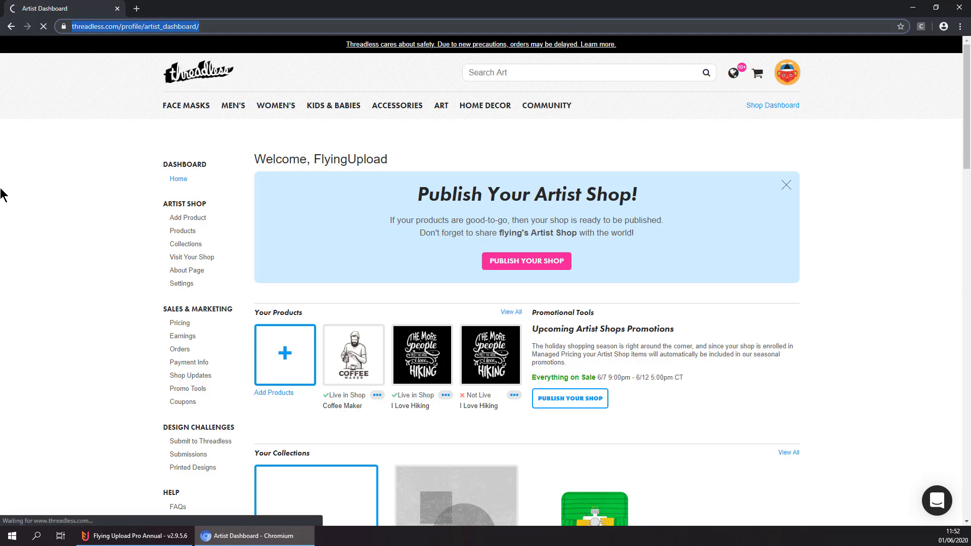
pyautogui.click(188, 218)
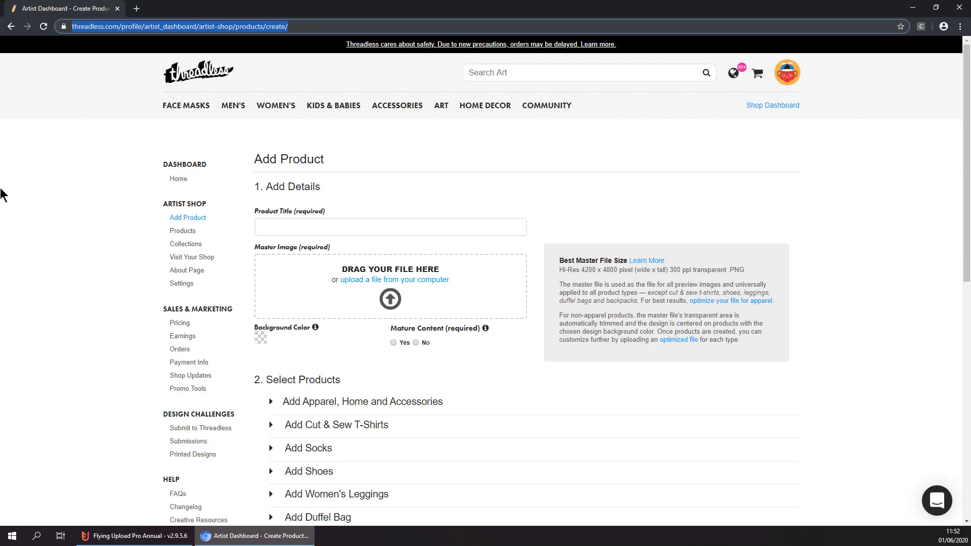
# Title the product 'I Love Hiking' on a black background with all men's apparel styles selected.
pyautogui.write('I Love Hiking')
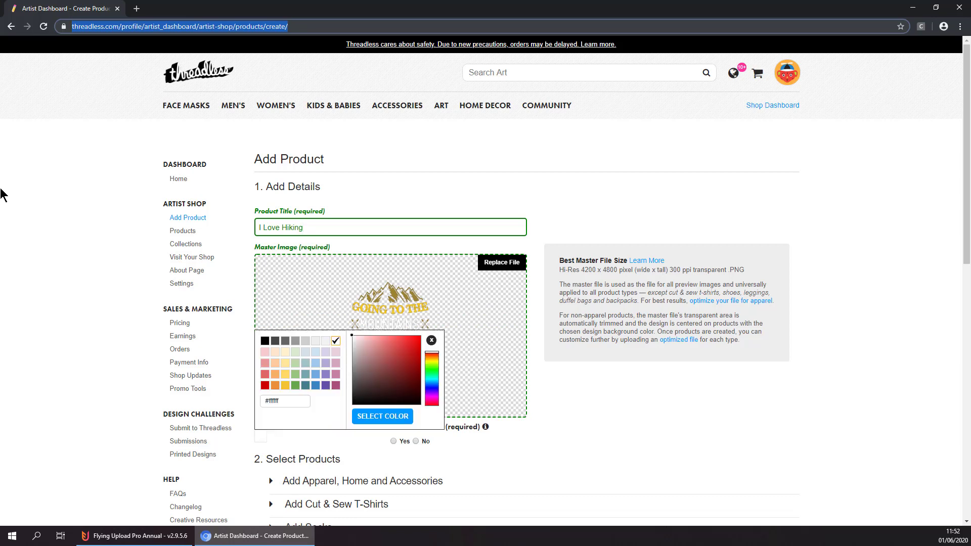
pyautogui.click(381, 415)
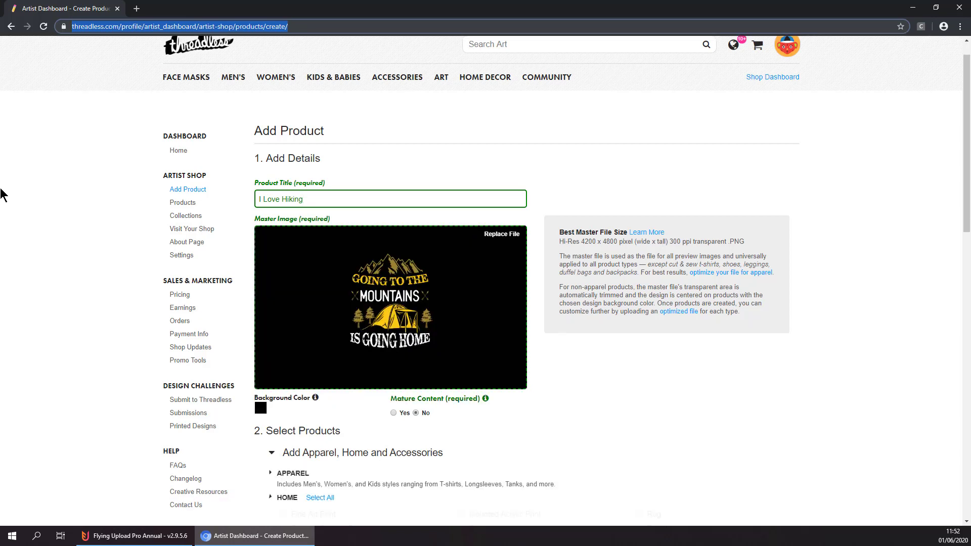
pyautogui.click(270, 473)
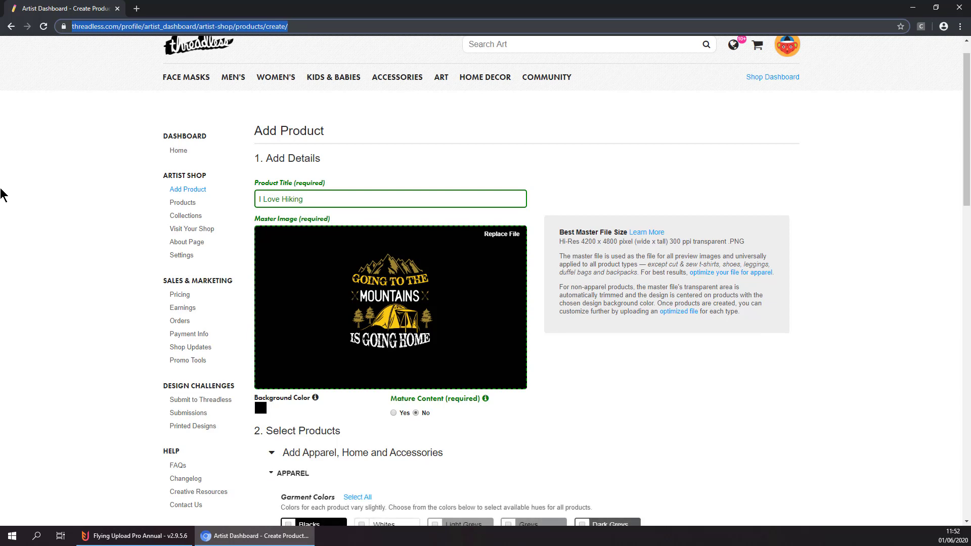
pyautogui.scroll(-3)
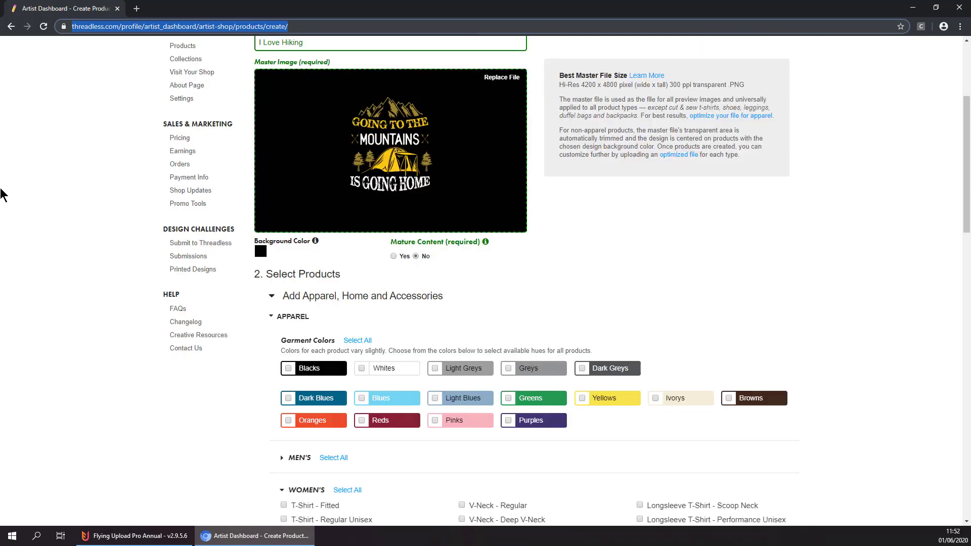
pyautogui.click(333, 457)
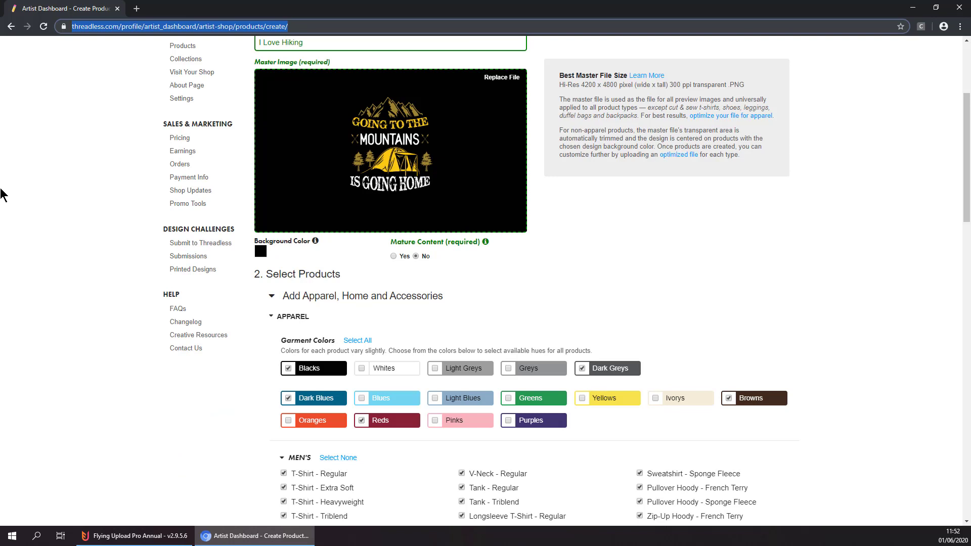
# Confirm the right to sell the artwork and create the I Love Hiking products.
pyautogui.scroll(-3)
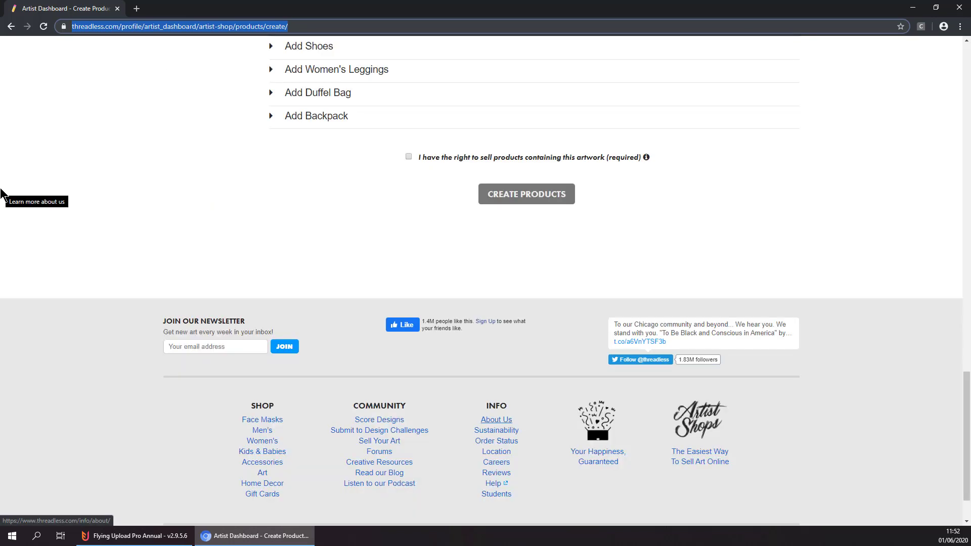
pyautogui.click(408, 157)
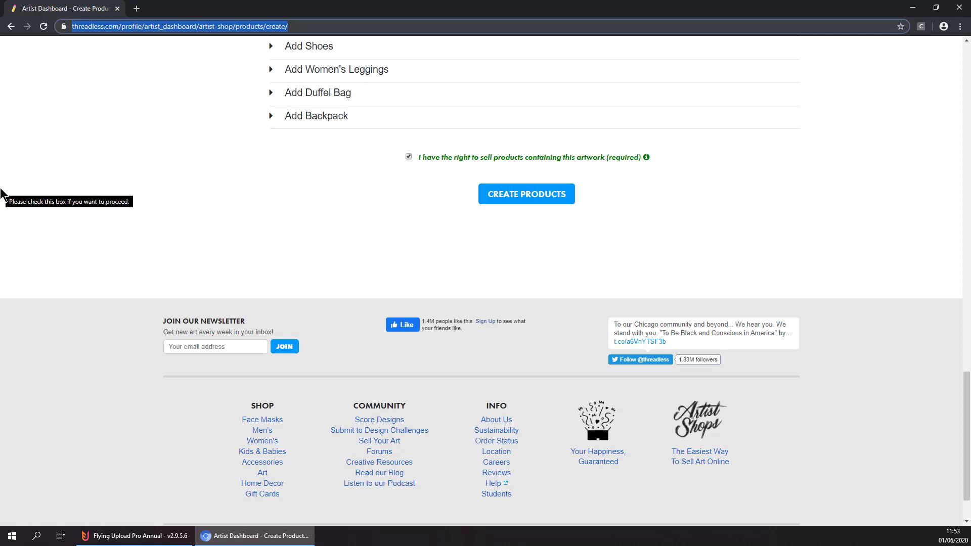
pyautogui.click(526, 194)
pyautogui.write('passion')
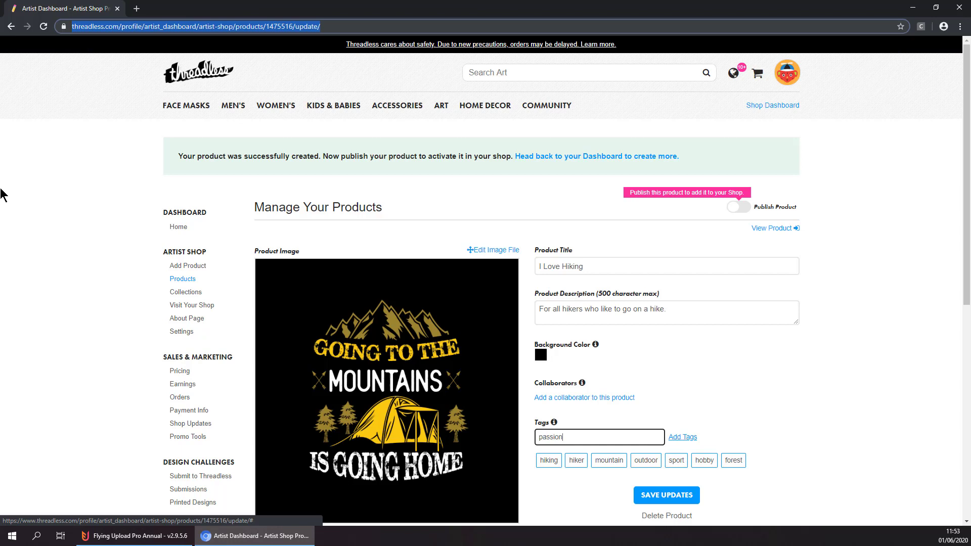
# Add the passion and gift tags, save the hiking product, and start another Add Product form.
pyautogui.click(682, 437)
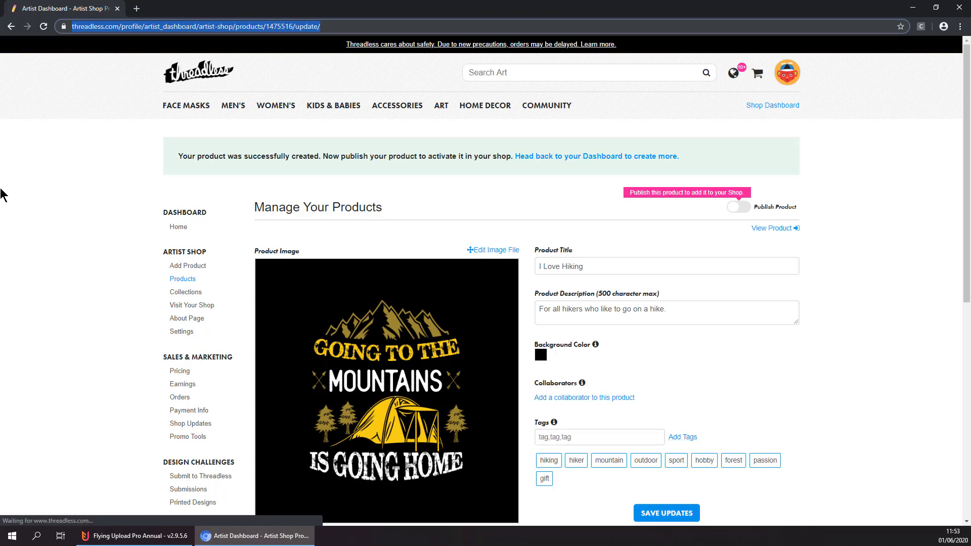
pyautogui.click(738, 206)
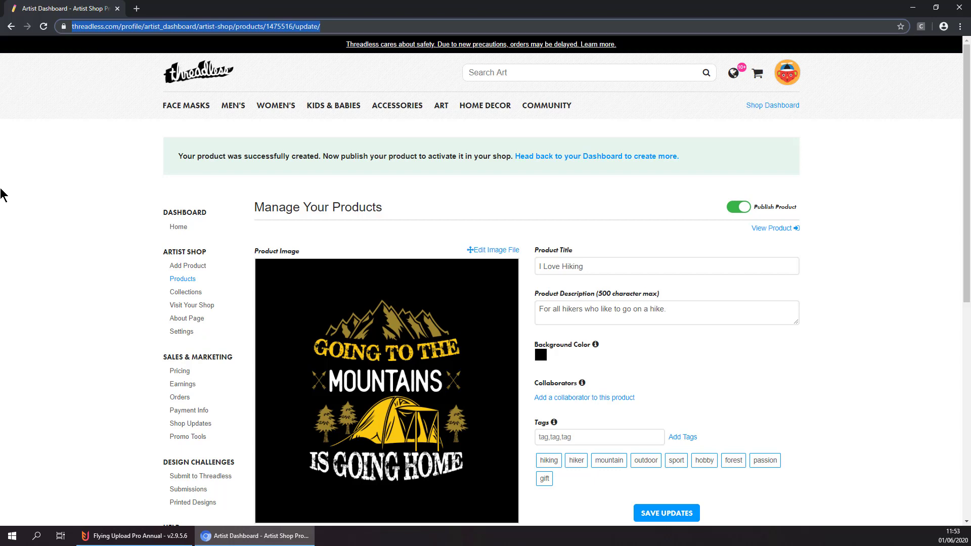
pyautogui.click(188, 265)
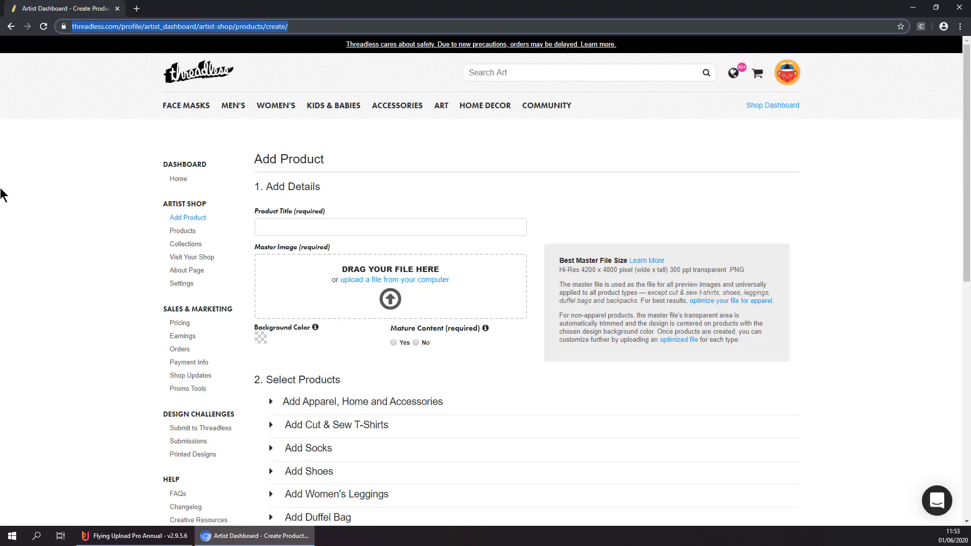
# Title the product 'Barista Coffee' with the coffee design as master image in white, grey and light blue.
pyautogui.write('Barista Coffee')
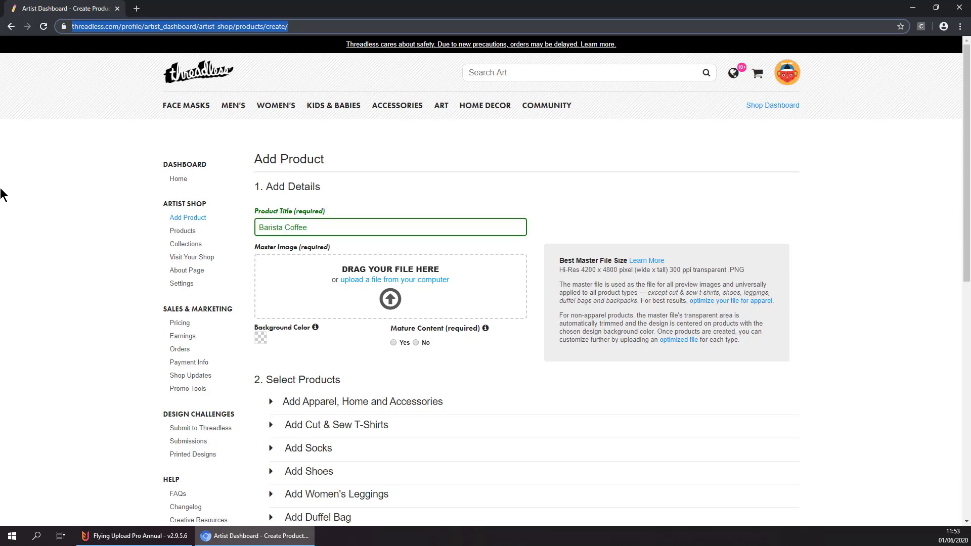
pyautogui.click(393, 279)
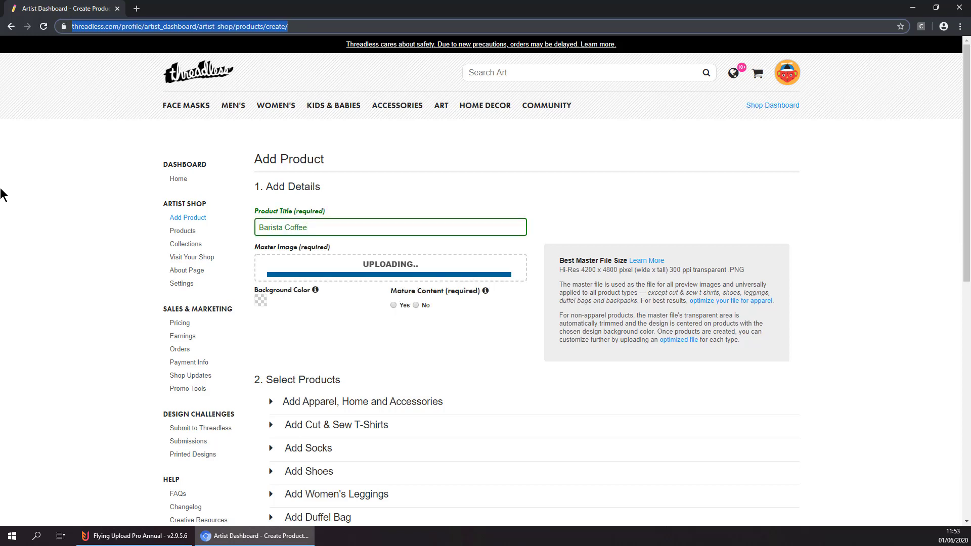
pyautogui.click(261, 301)
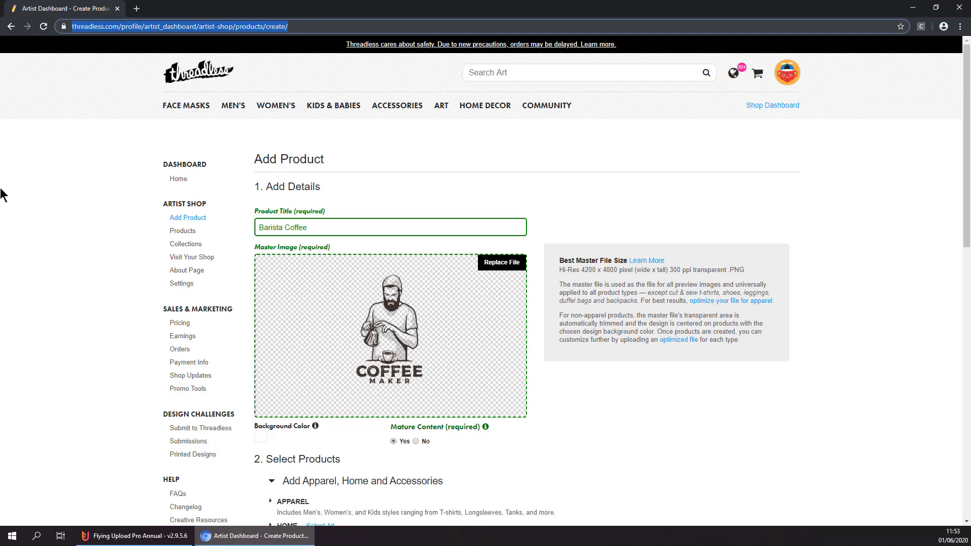
pyautogui.scroll(-3)
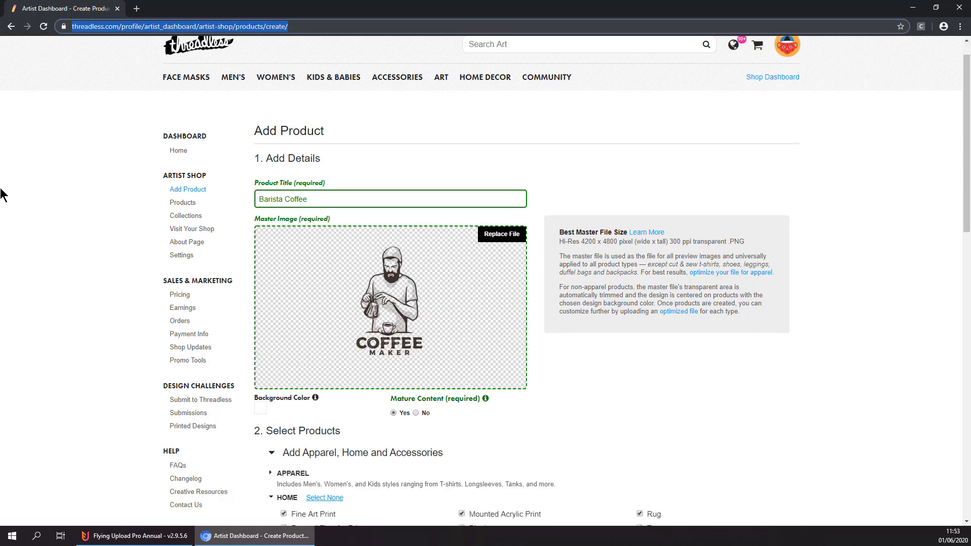
pyautogui.scroll(-3)
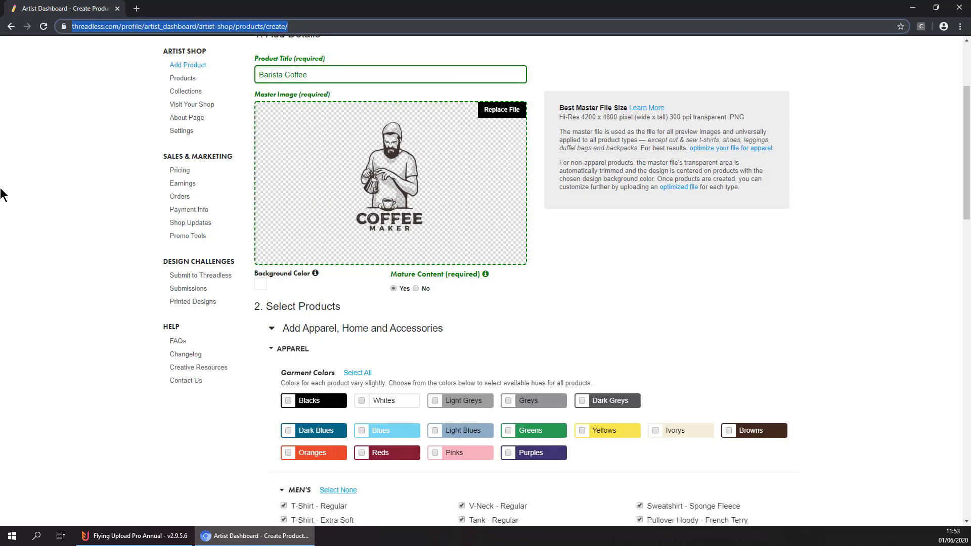
pyautogui.click(357, 372)
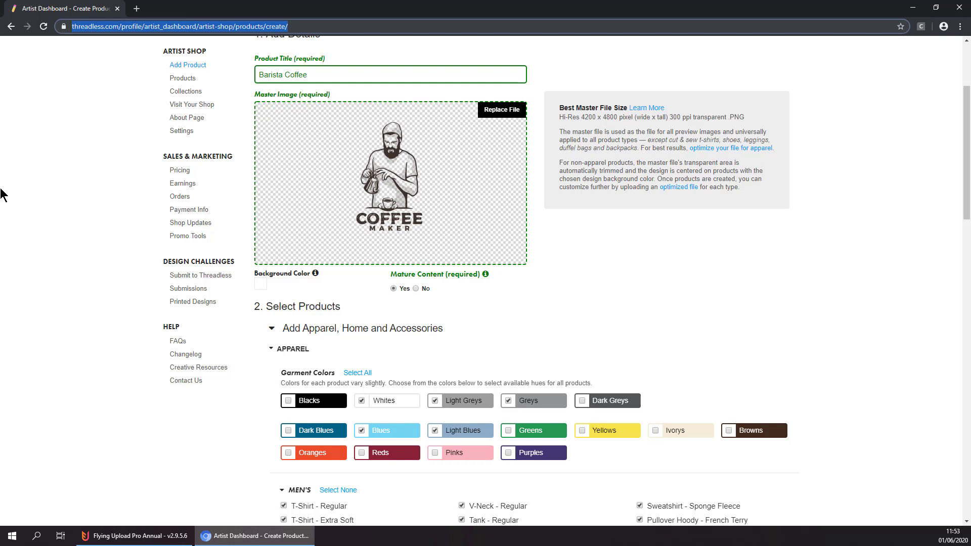
# Confirm the right to sell the artwork and create the Barista Coffee products.
pyautogui.scroll(-3)
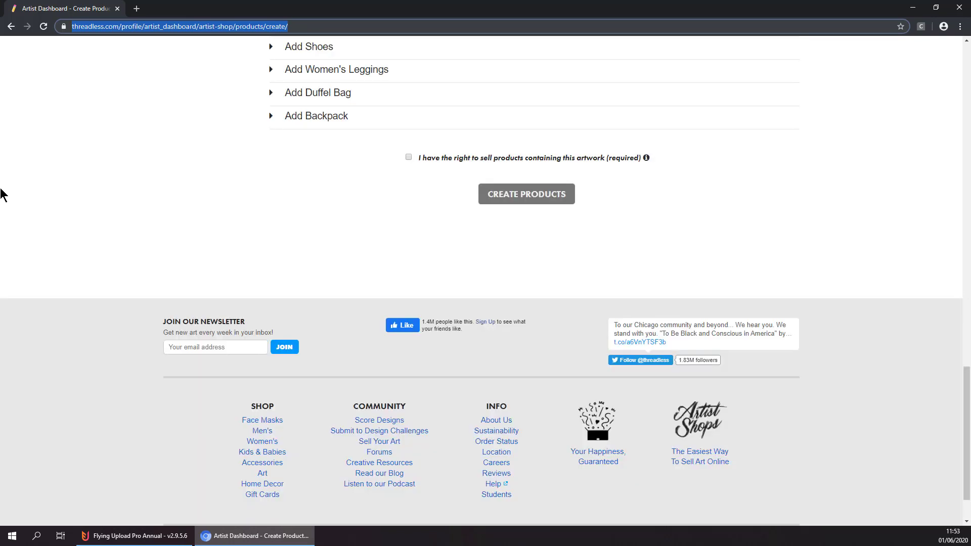
pyautogui.click(408, 158)
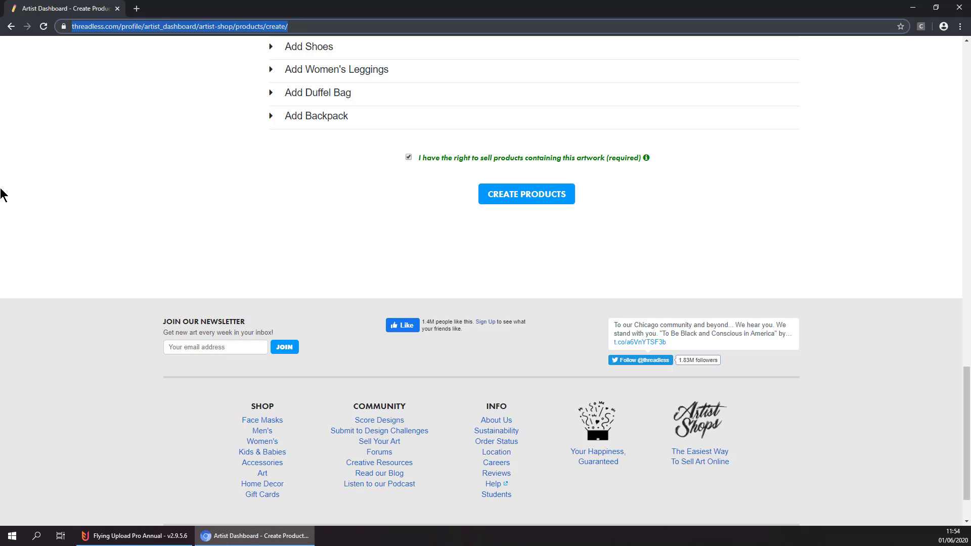
pyautogui.click(526, 194)
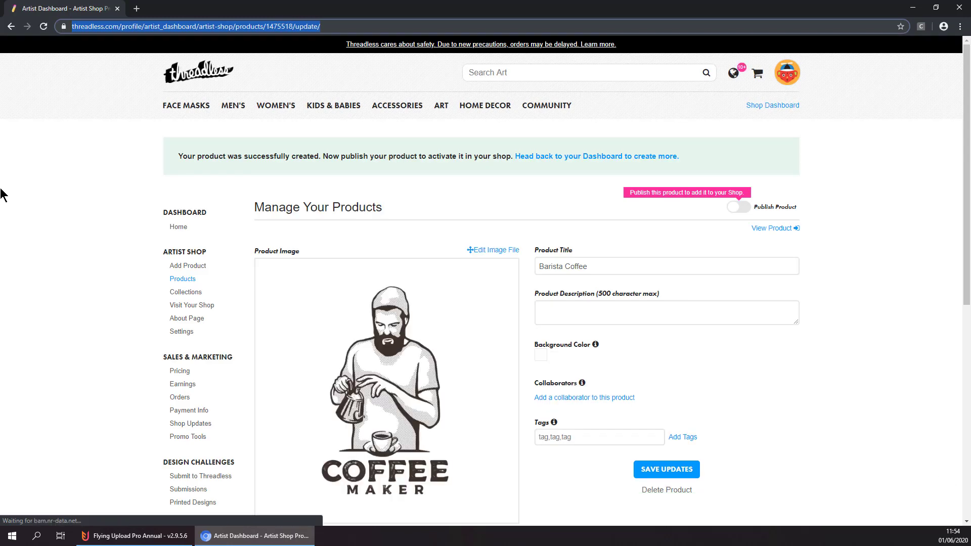
# Save the caffeine-lover description, add coffee maker, espresso and barista tags, and save updates.
pyautogui.click(665, 468)
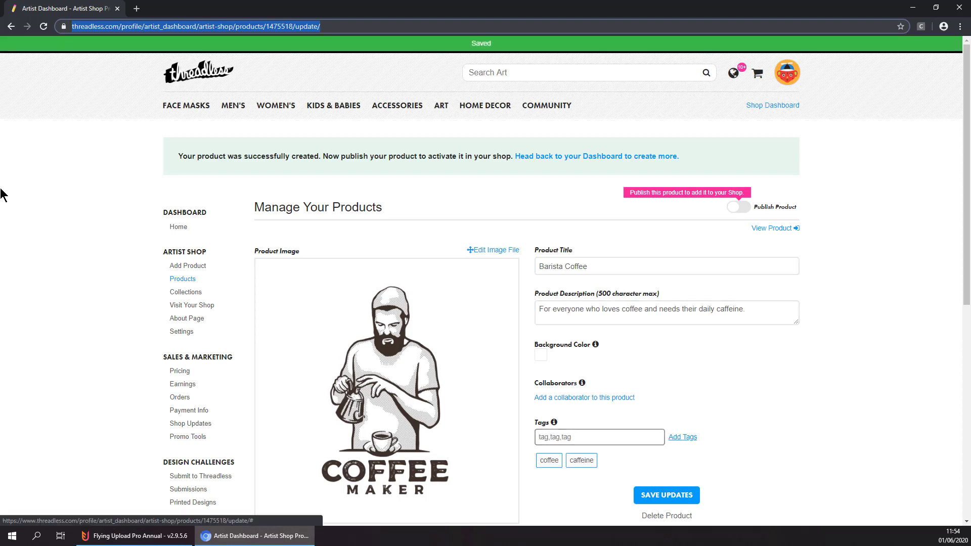
pyautogui.click(681, 437)
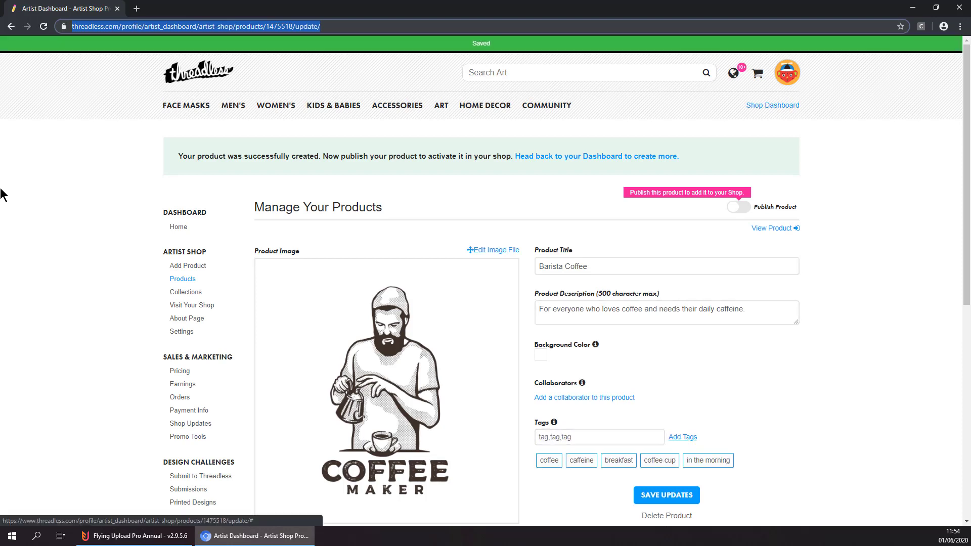
pyautogui.write('coffee maker')
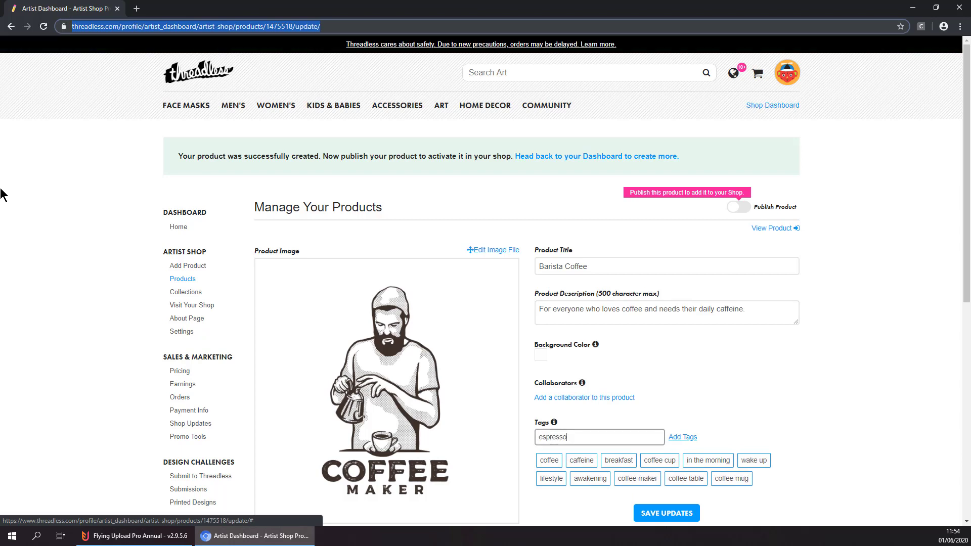
pyautogui.click(682, 437)
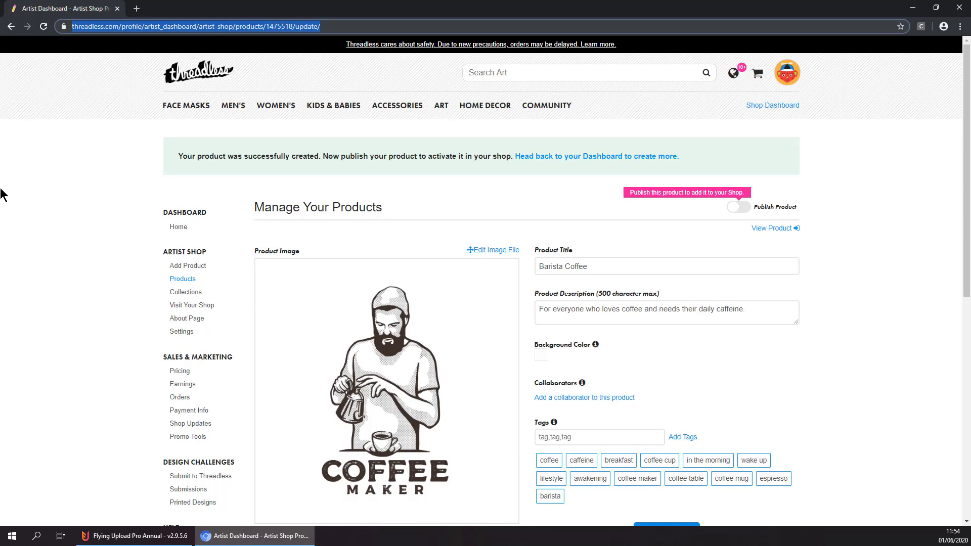
pyautogui.click(737, 206)
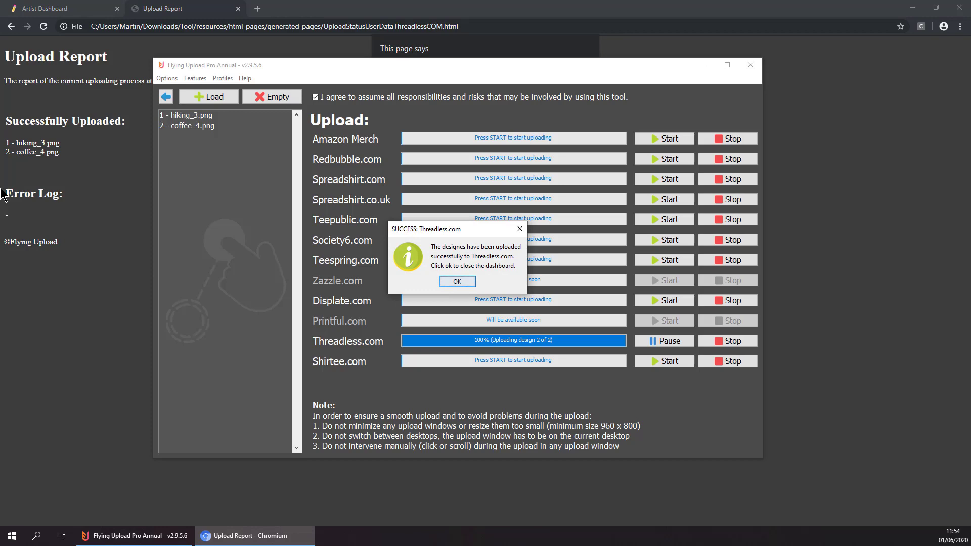
# Check both products are live on the dashboard and OK the upload-success dialog.
pyautogui.click(457, 282)
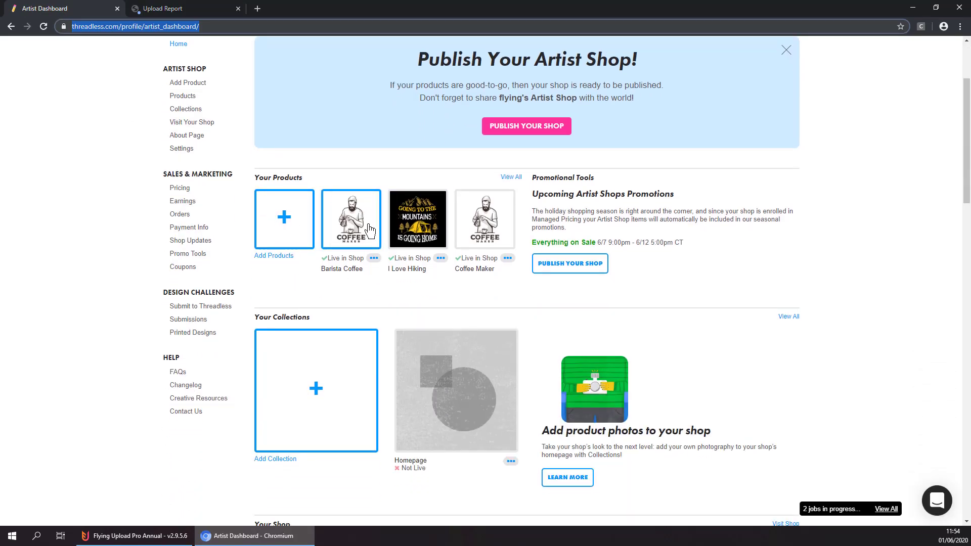
pyautogui.moveTo(189, 452)
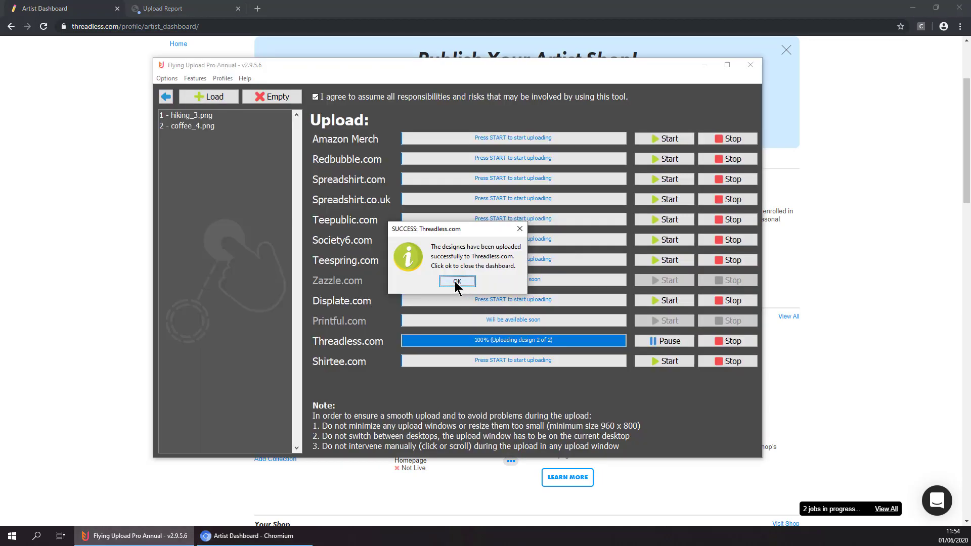
pyautogui.click(457, 283)
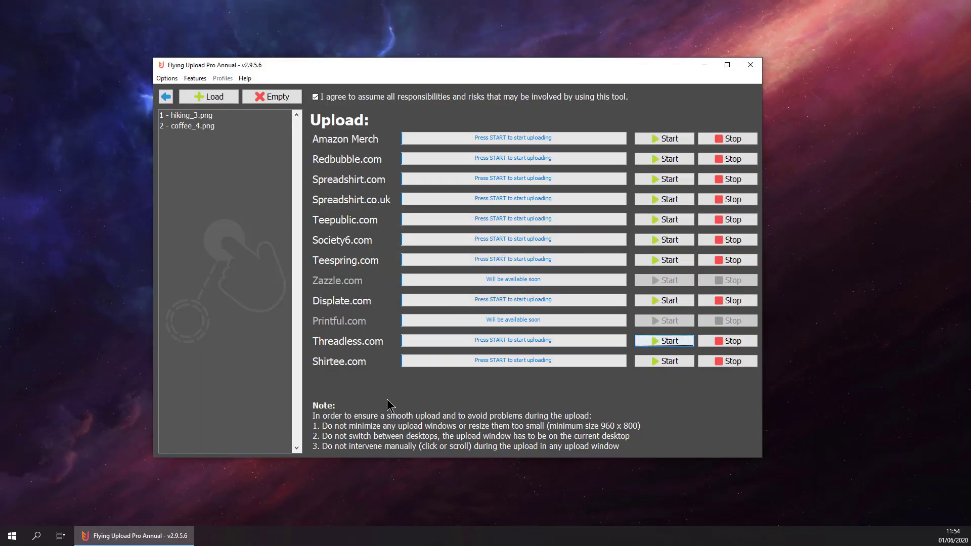